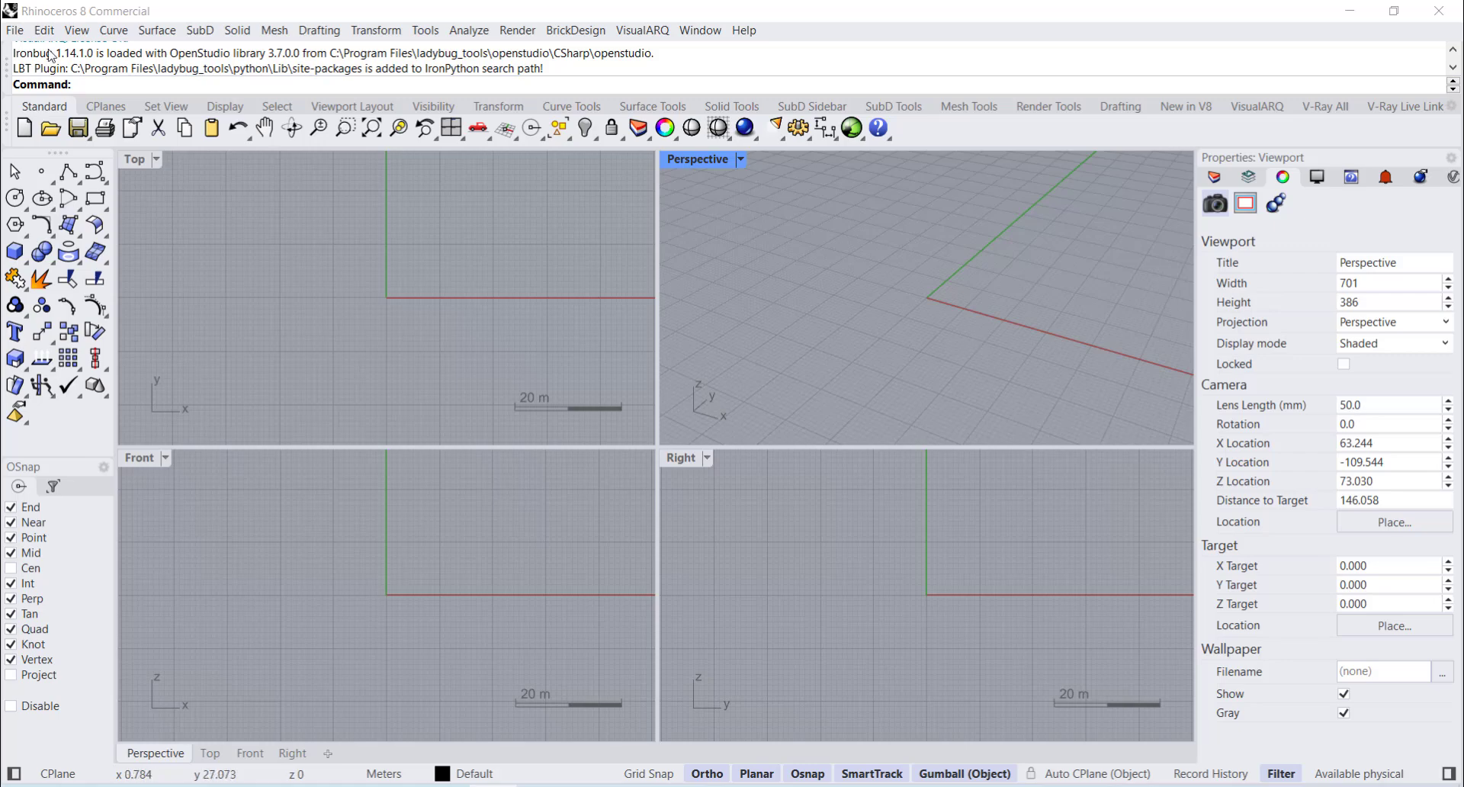
- Start a new centimetre model and maximize the Perspective viewport for the first tread Box
left_click(14, 31)
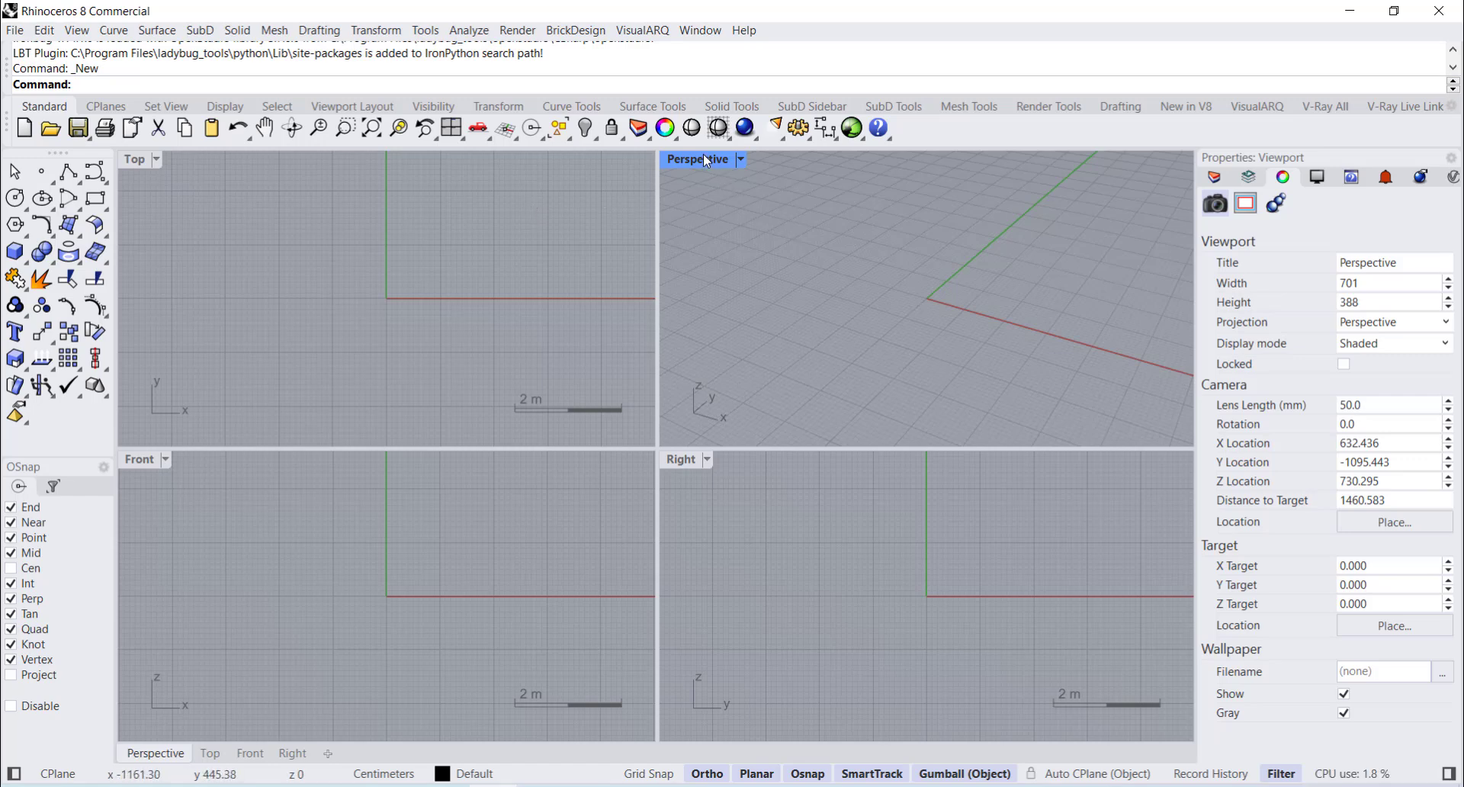
double_click(697, 158)
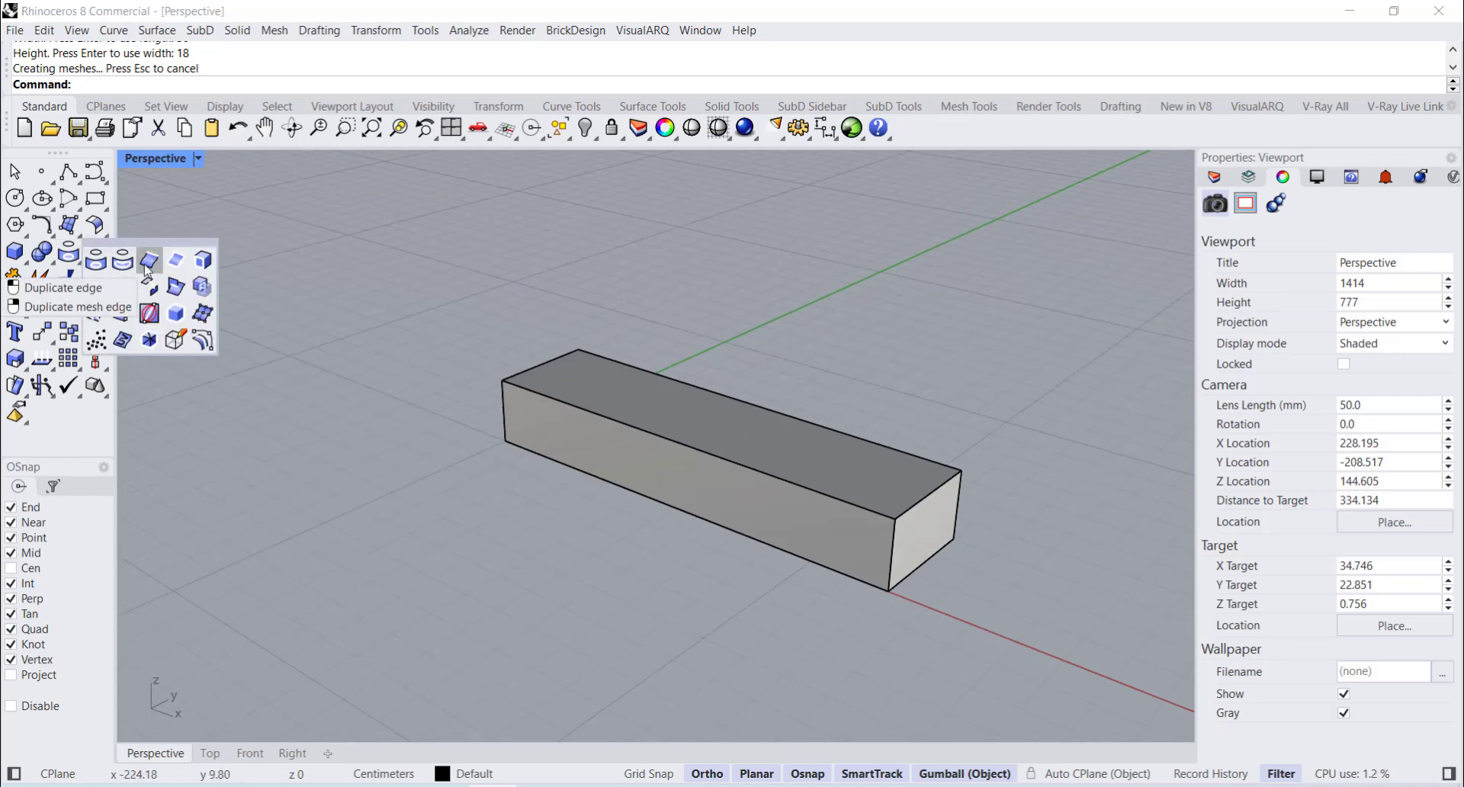
- Duplicate the front top edge, SplitFace along it and push the lower face back to form the nosing
left_click(148, 269)
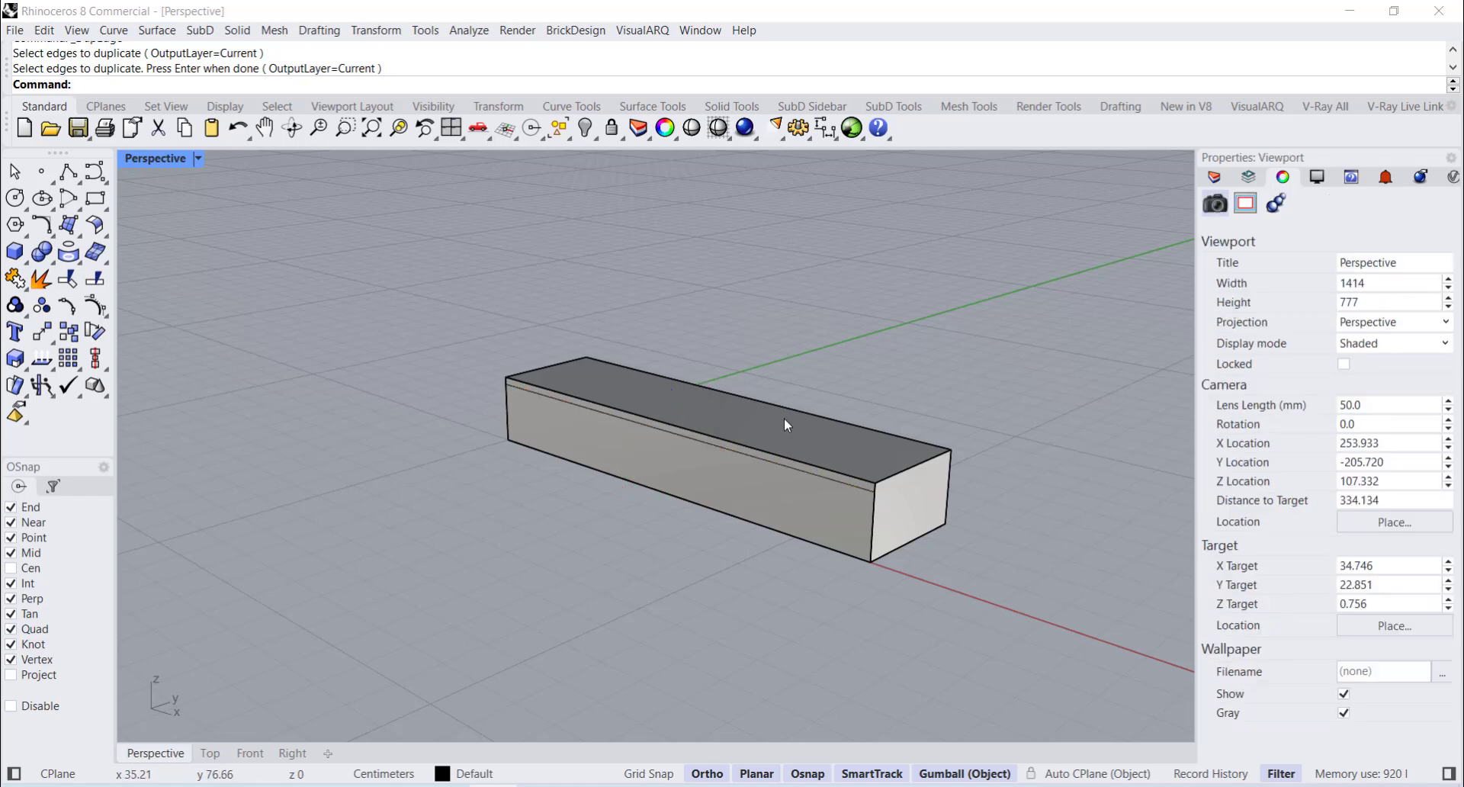
type("SPL")
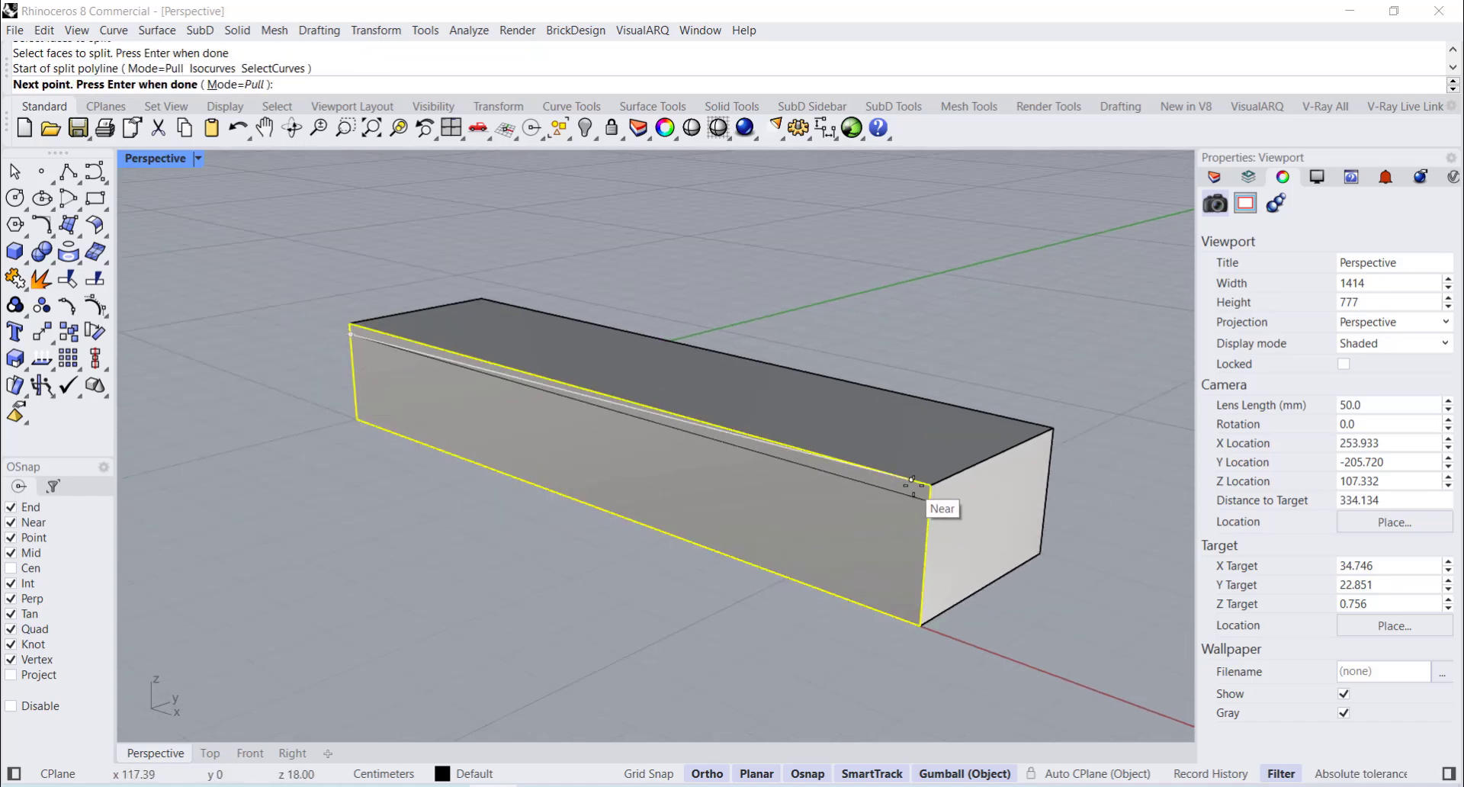
key("Escape")
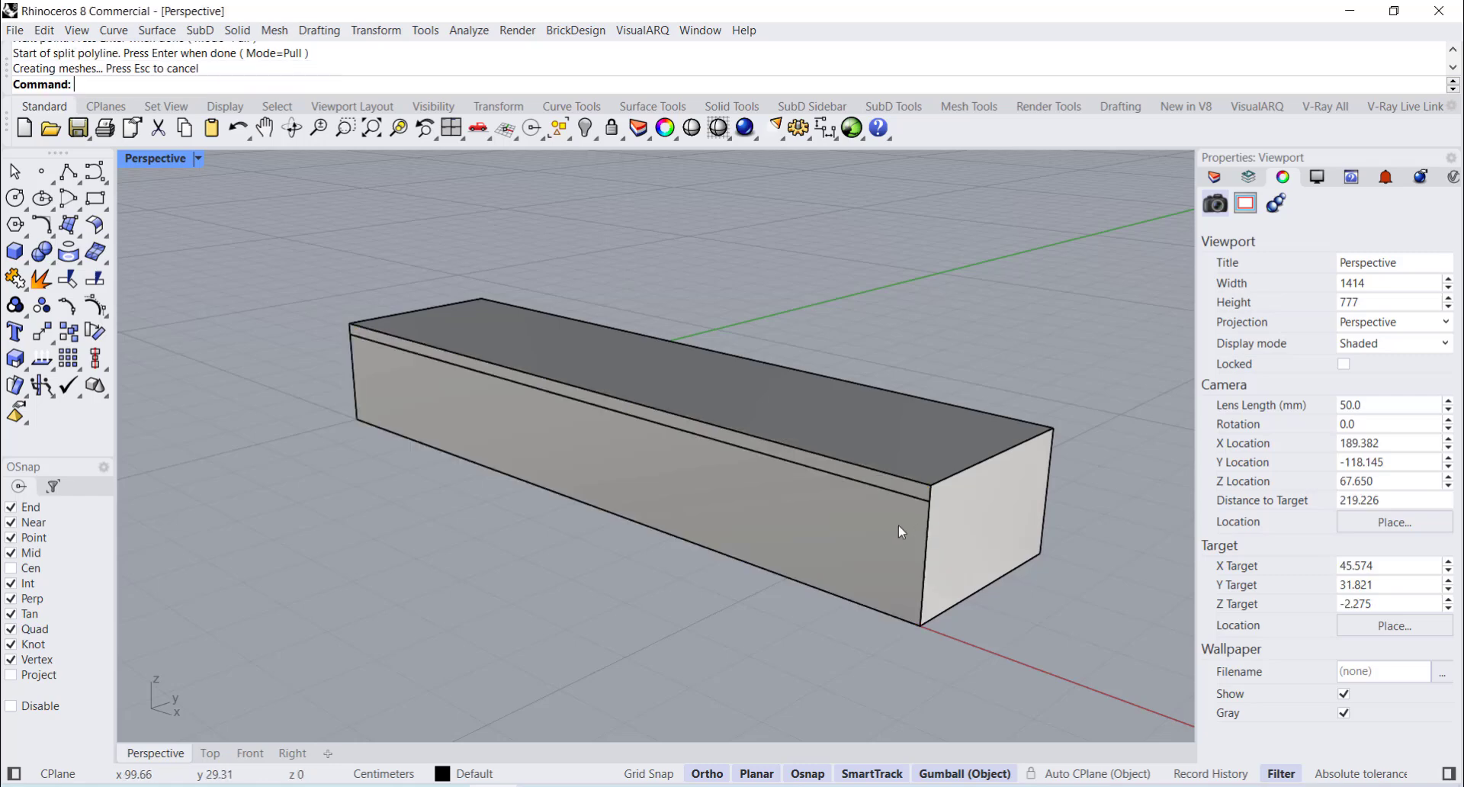
left_click(900, 532)
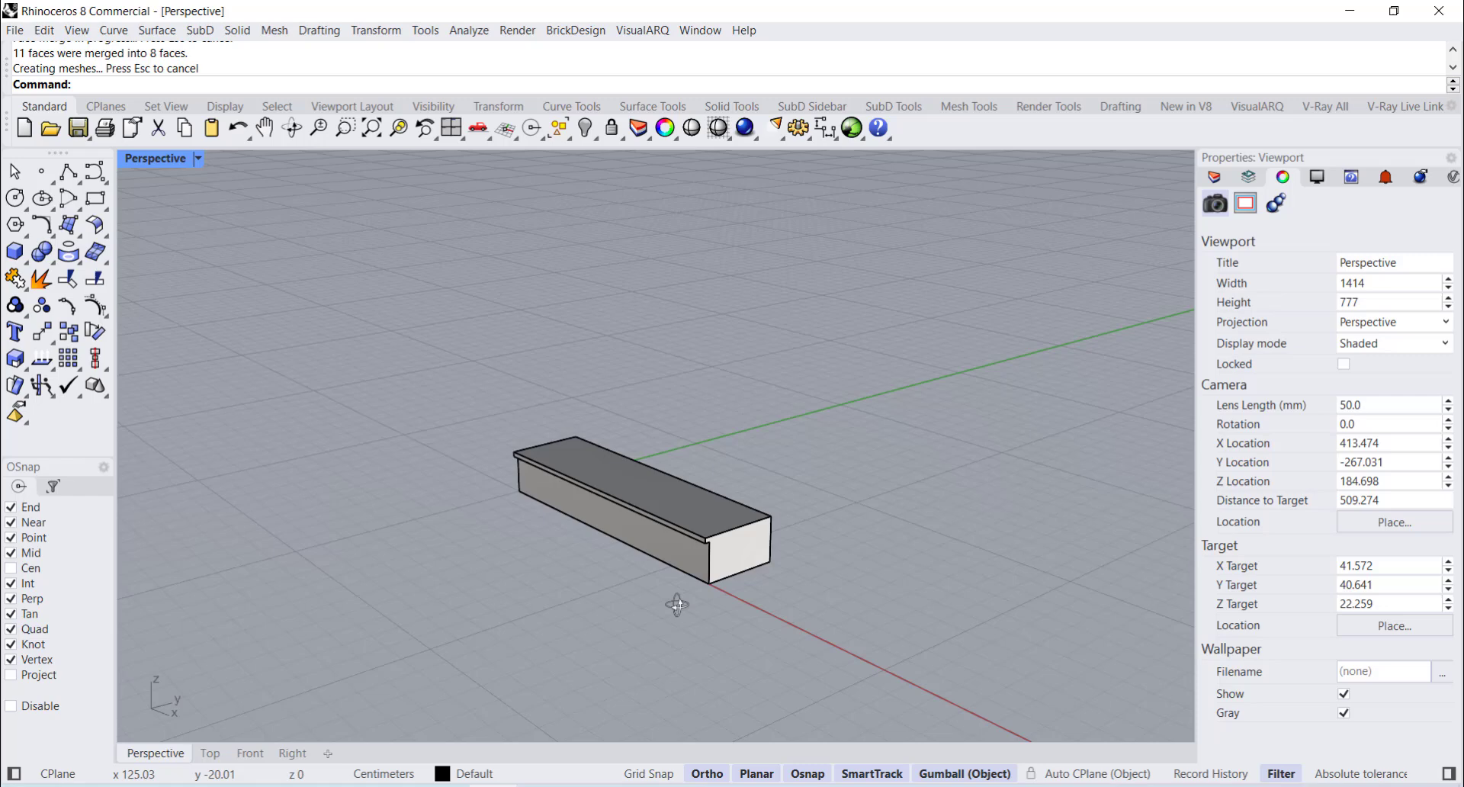
- ArrayLinear the nosed tread into a nine-step flight and add the top landing Box
left_click_drag(677, 604, 756, 604)
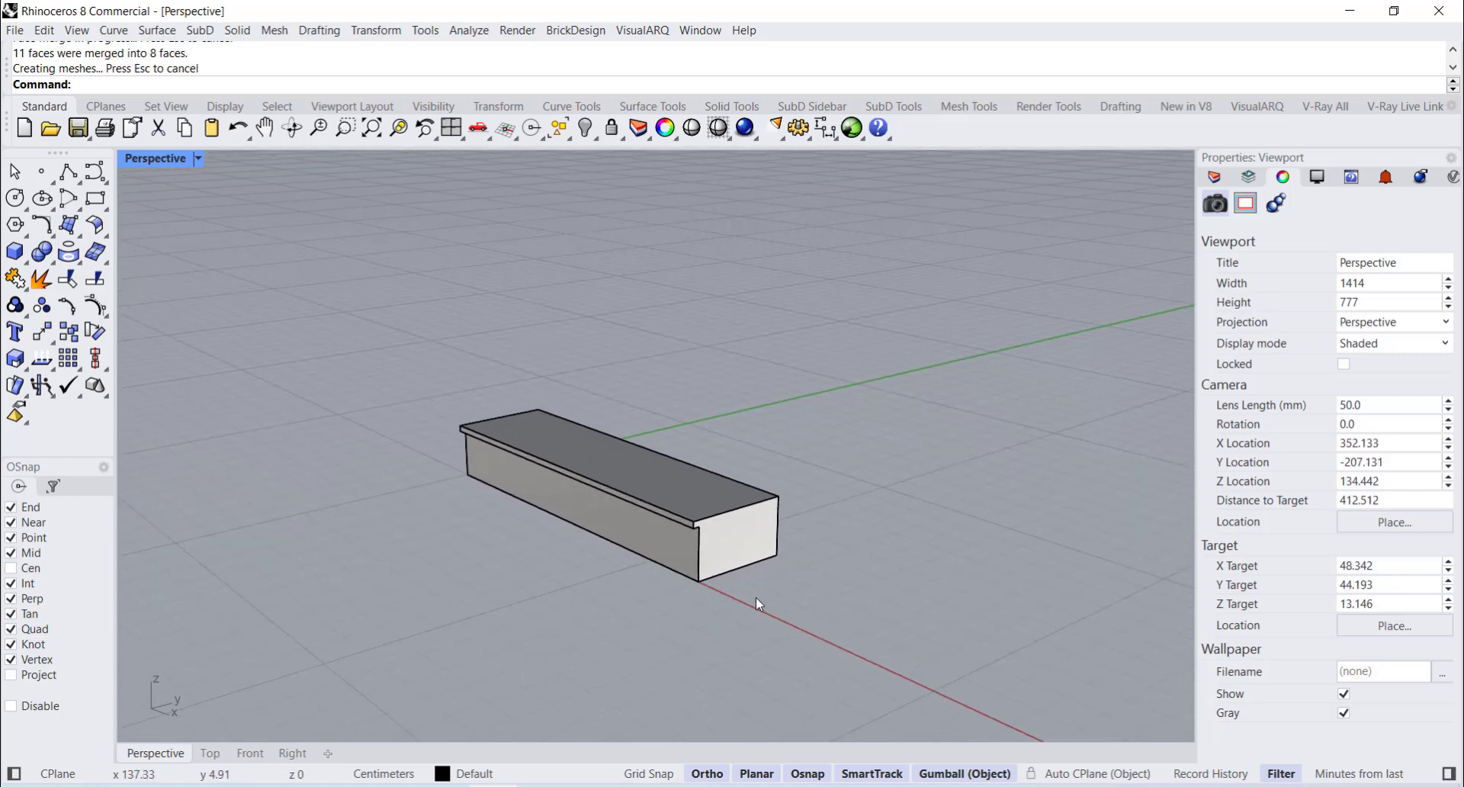
type("Array")
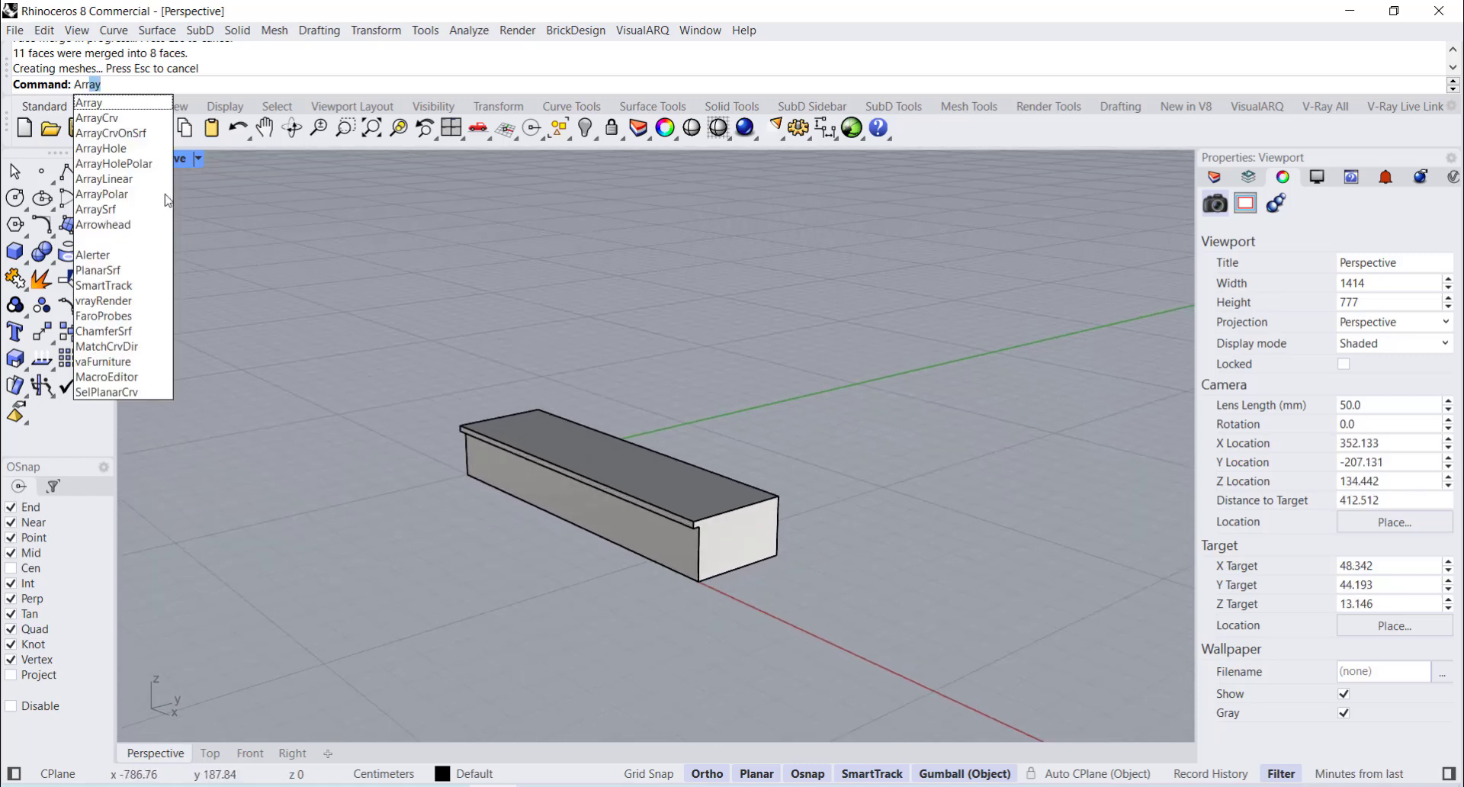
left_click(106, 178)
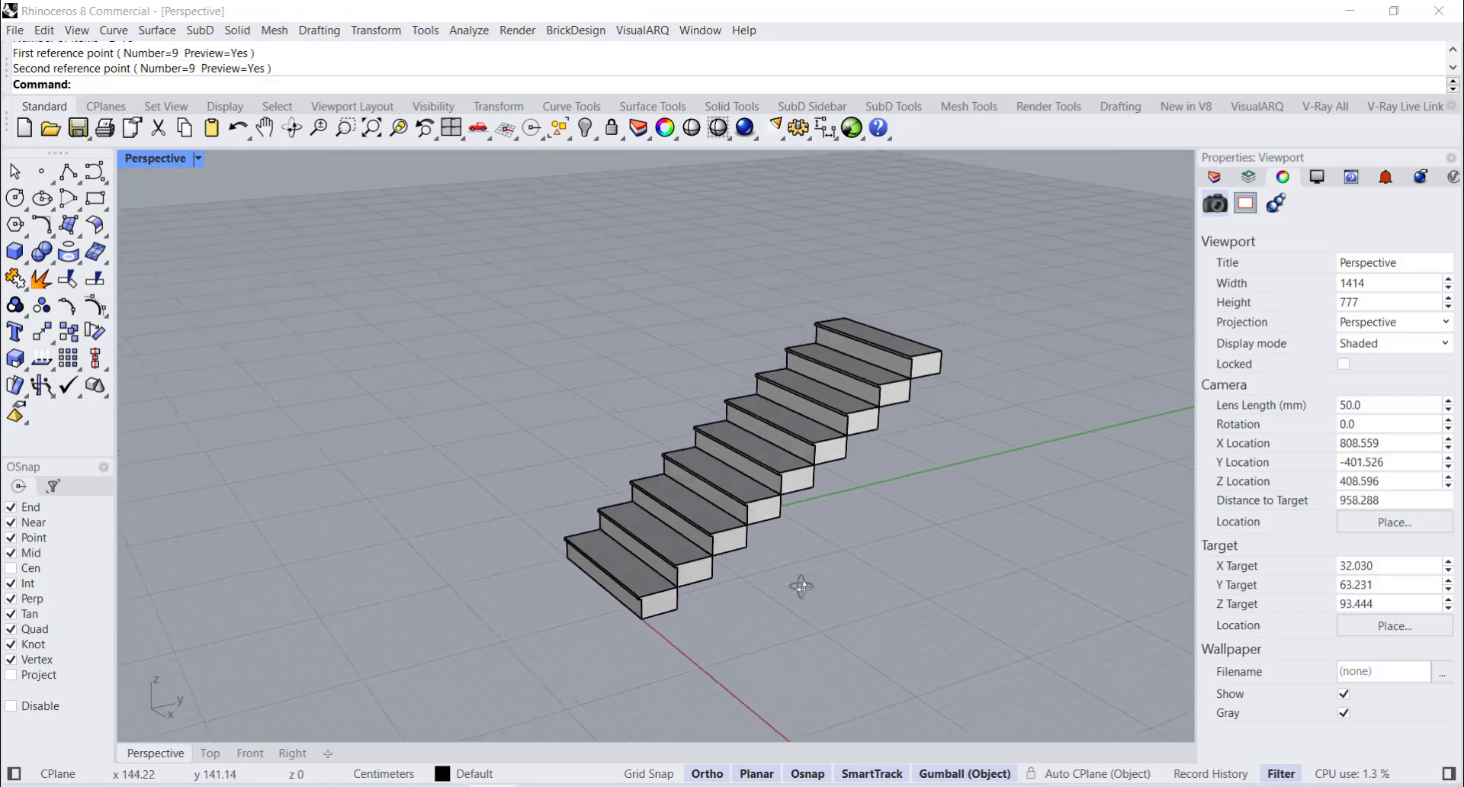
left_click_drag(801, 586, 903, 562)
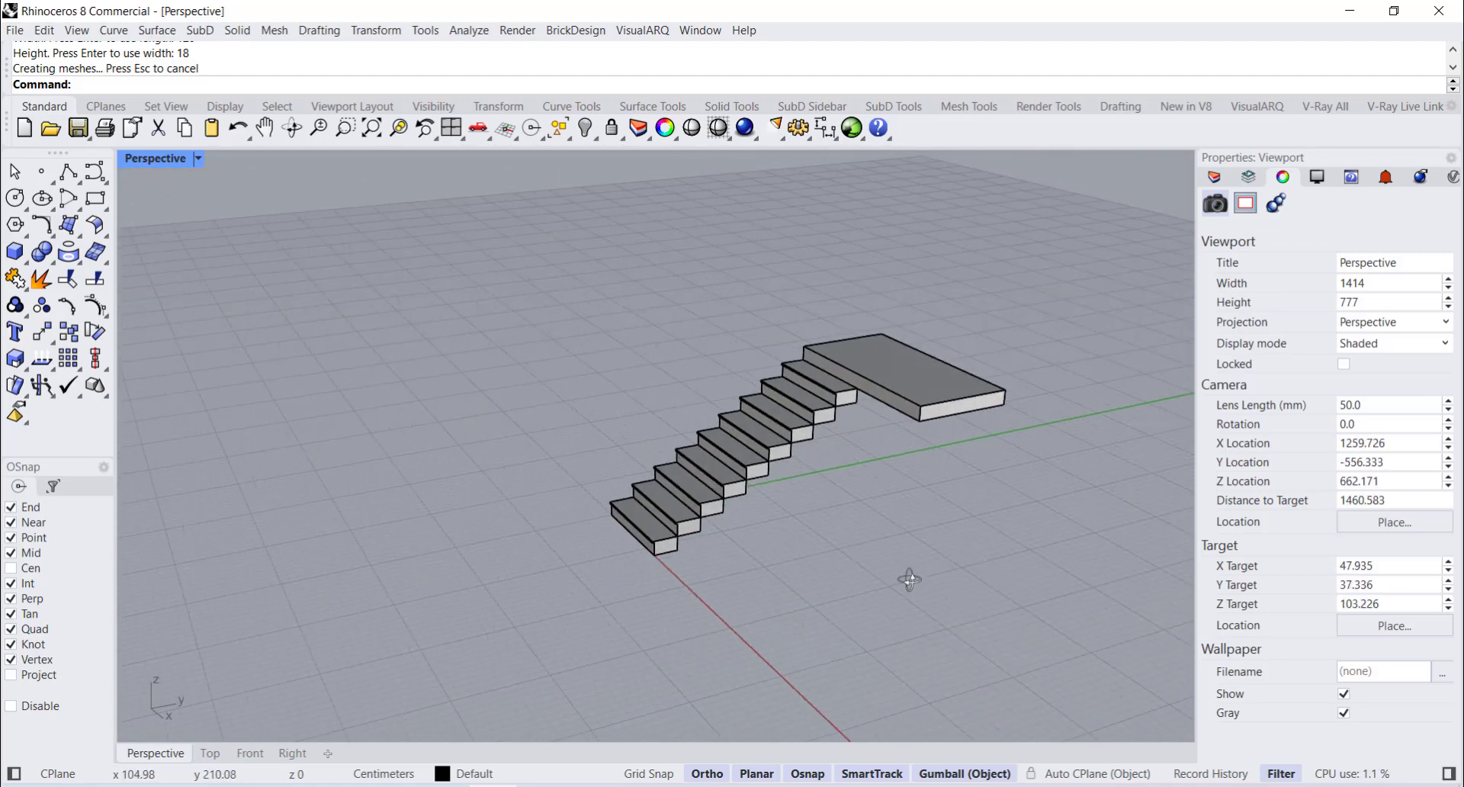
- Mirror-copy the flight onto the landing as the second flight and close in on the bottom steps
left_click_drag(907, 580, 1149, 526)
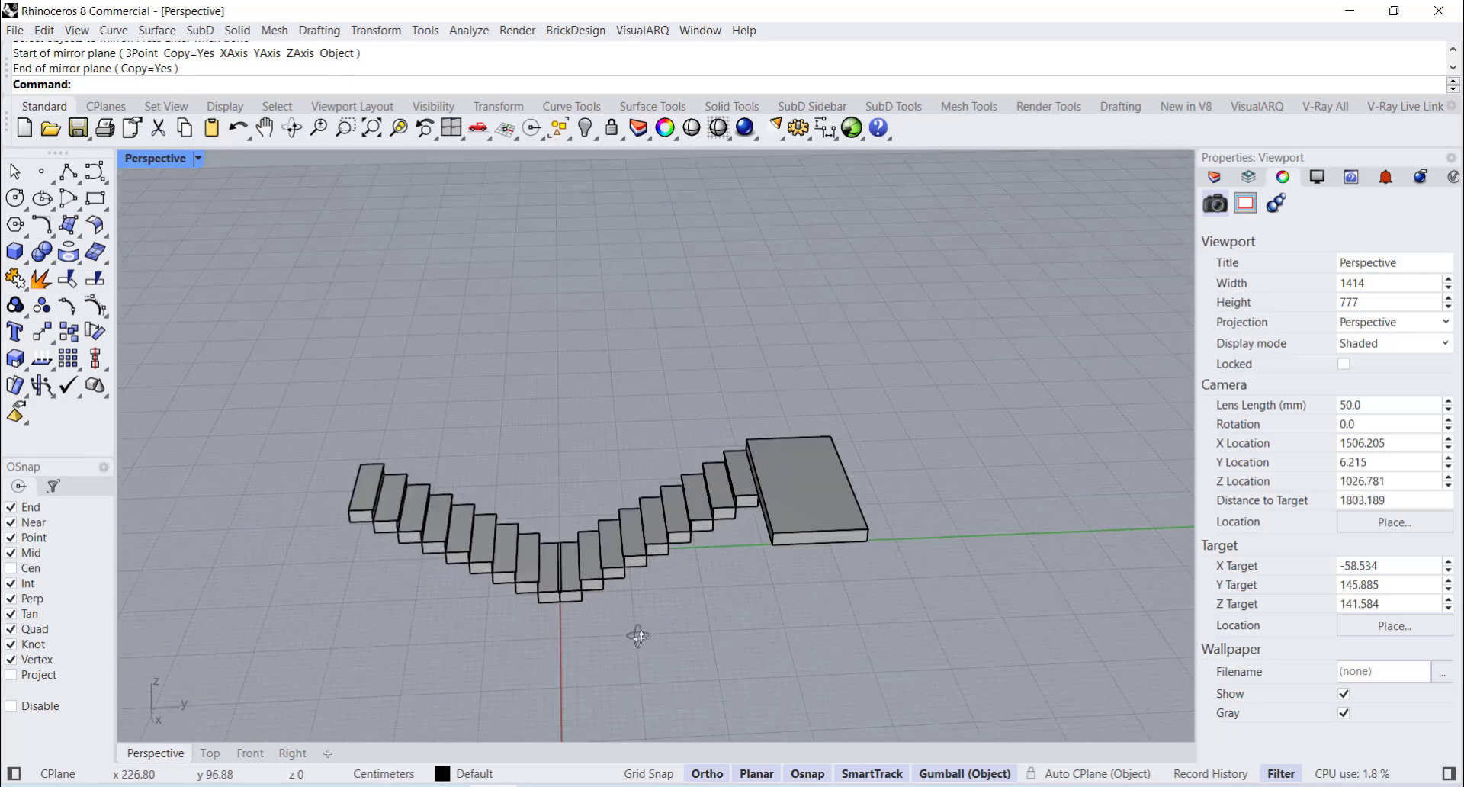
left_click_drag(639, 635, 441, 562)
type("PL")
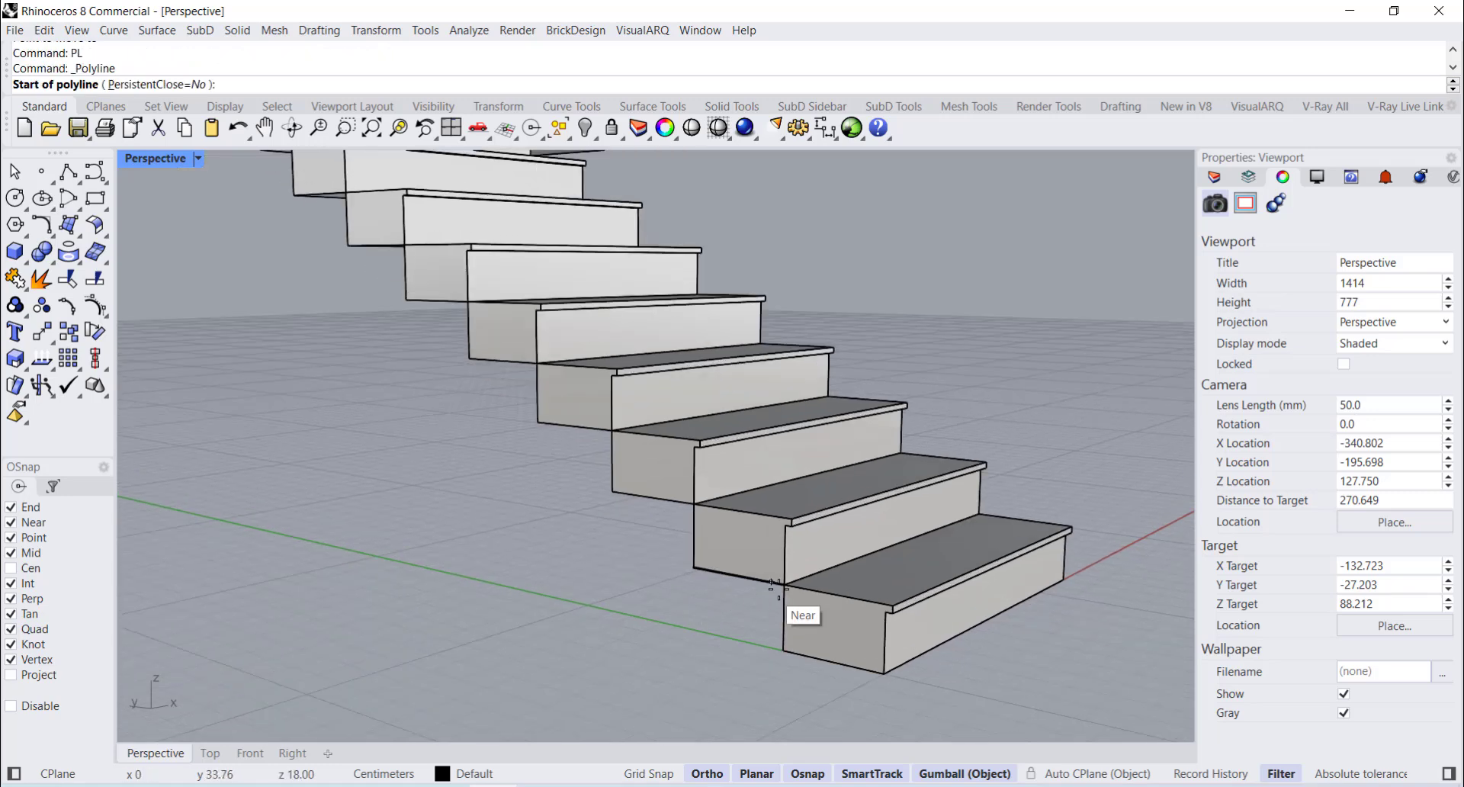
- Draw the wedge support profile, extrude it 120 and ArrayLinear it under the lower flight
left_click(781, 589)
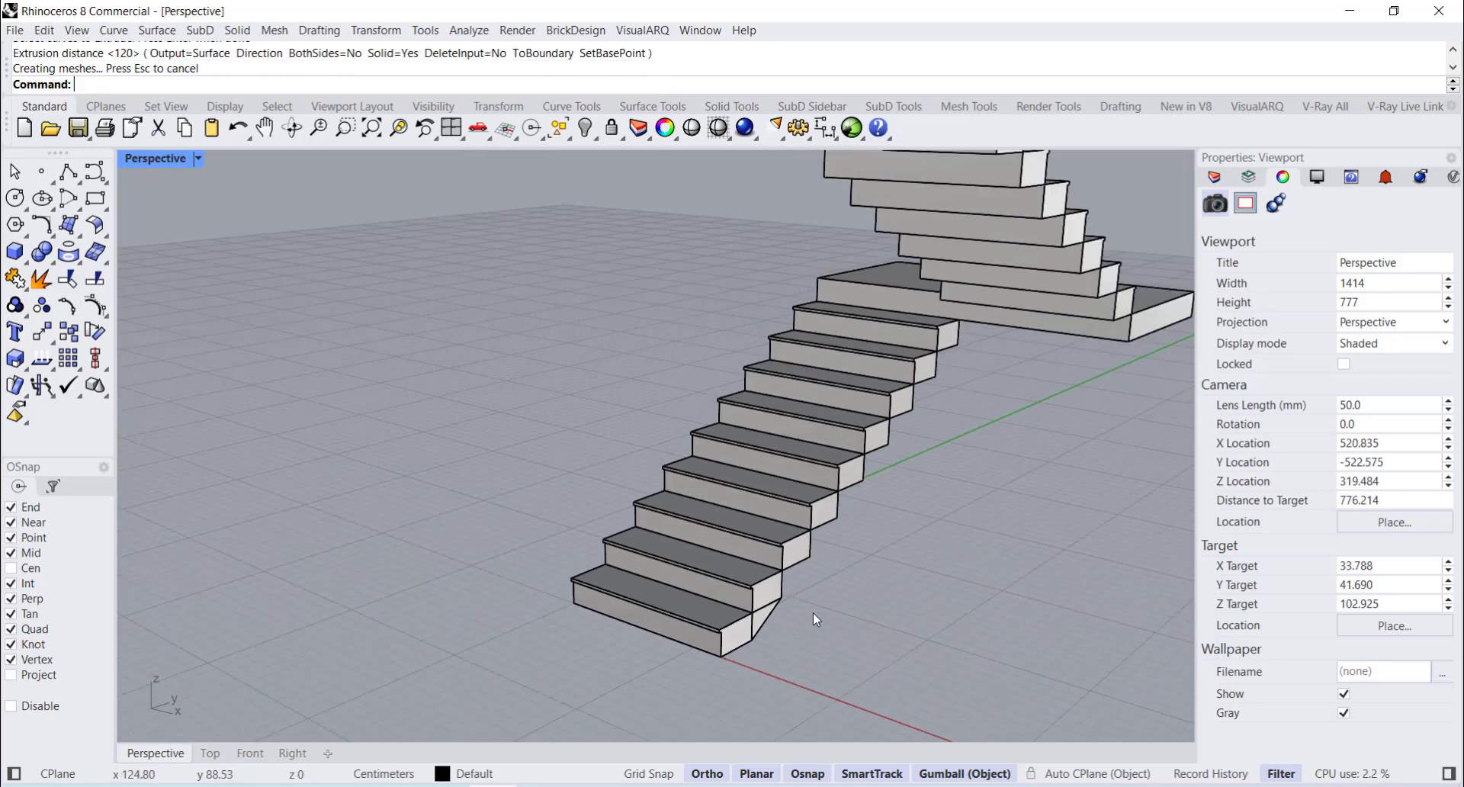
left_click_drag(813, 619, 810, 618)
type("Array")
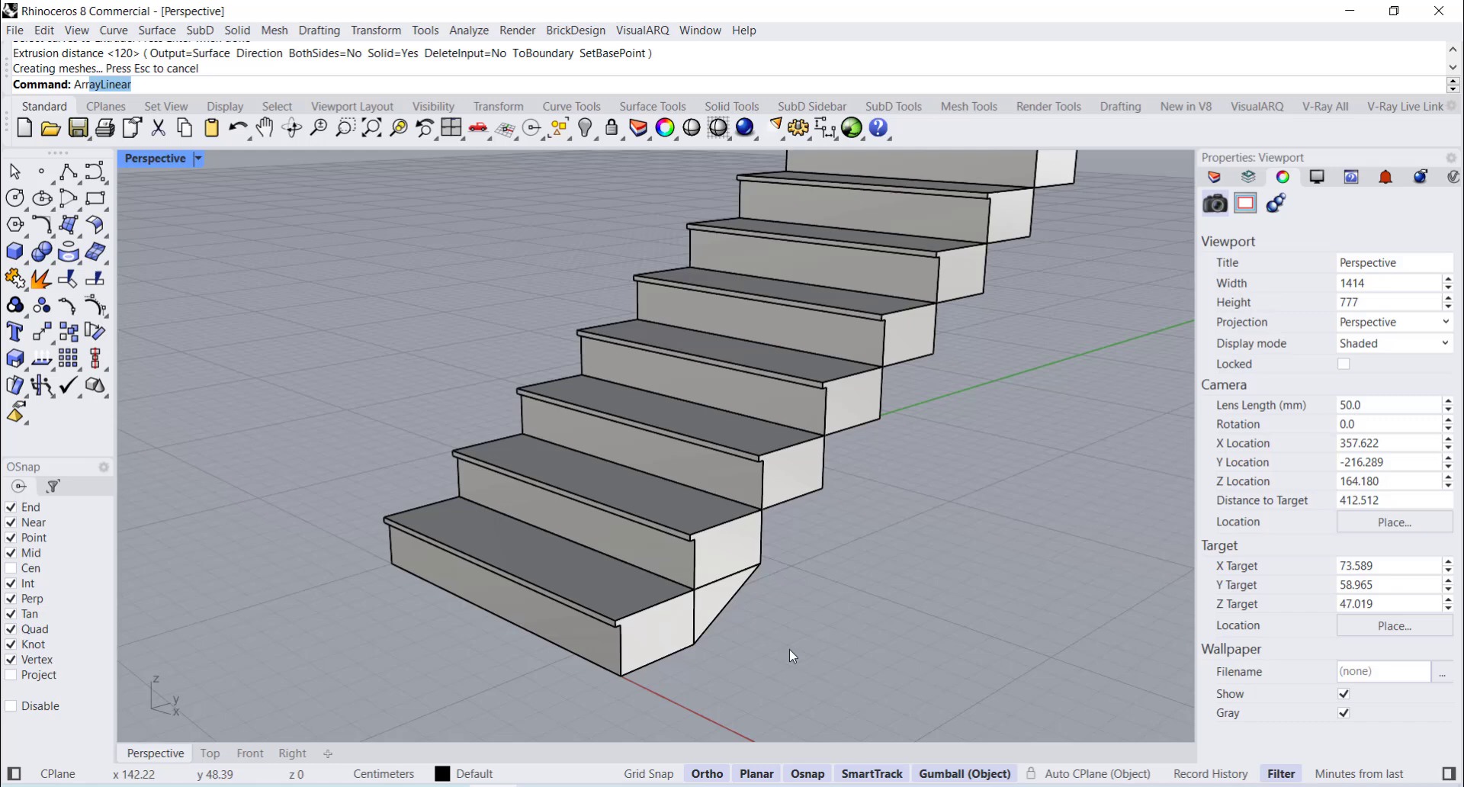
left_click(607, 569)
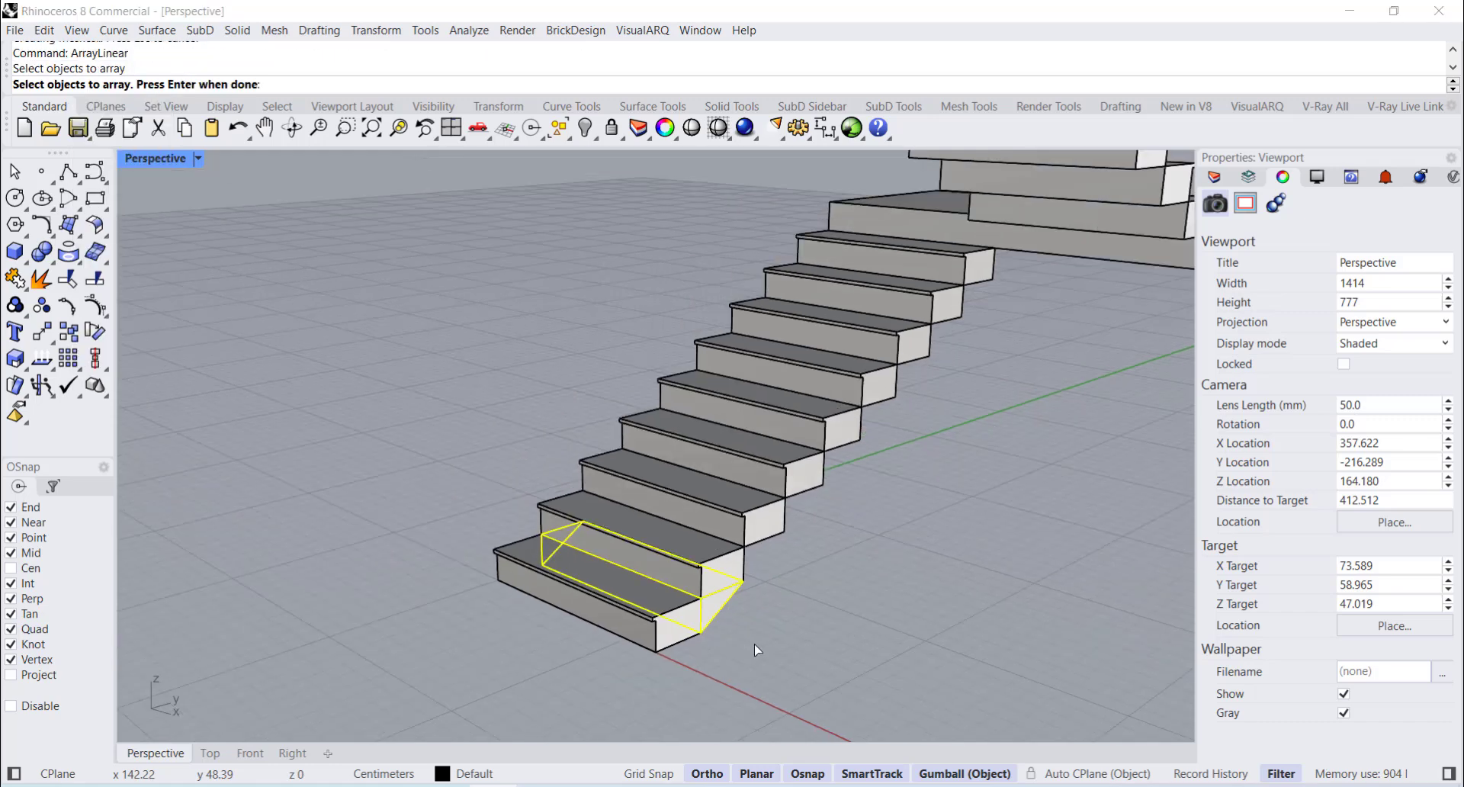
key("Enter")
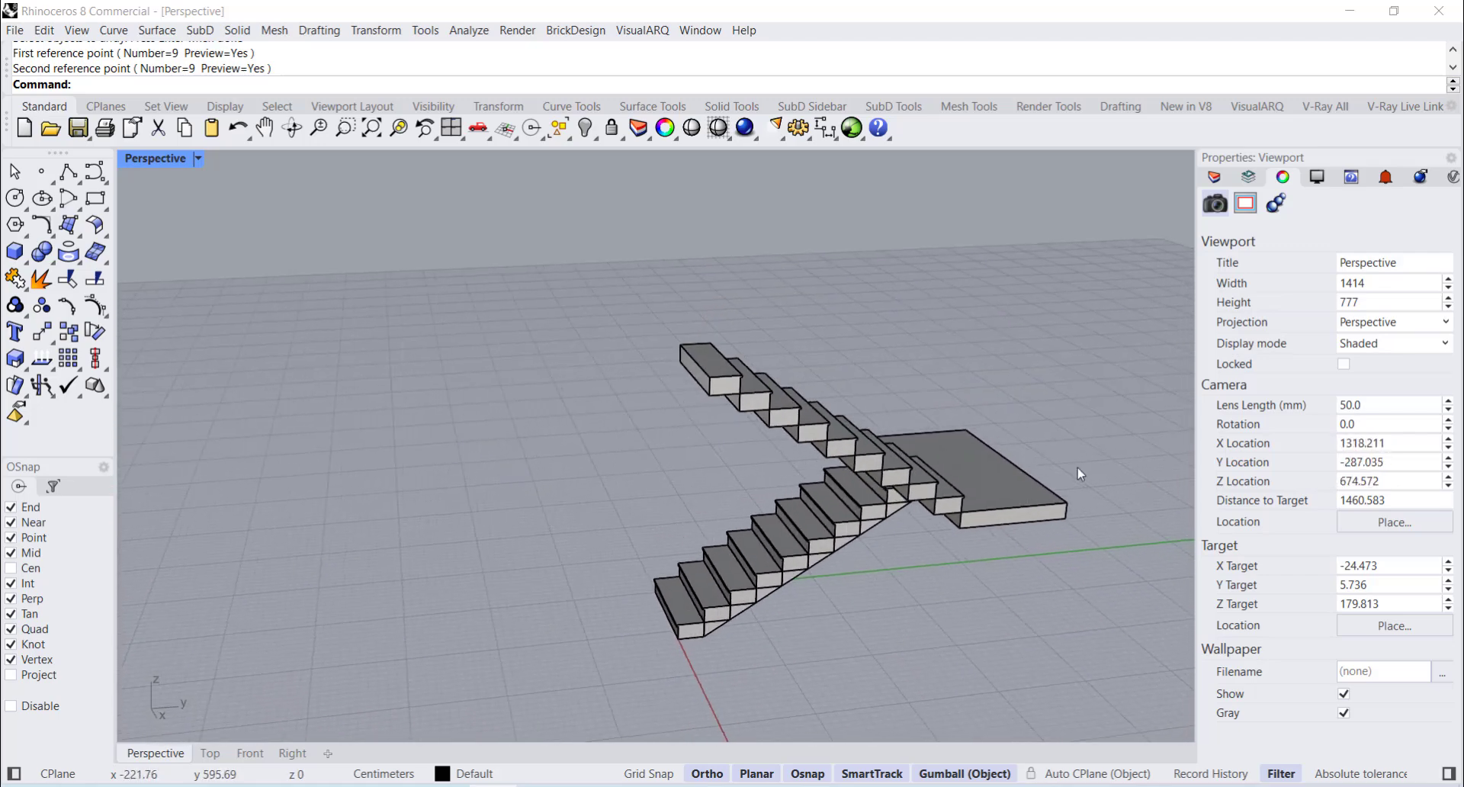
left_click_drag(1079, 473, 883, 597)
type("PL")
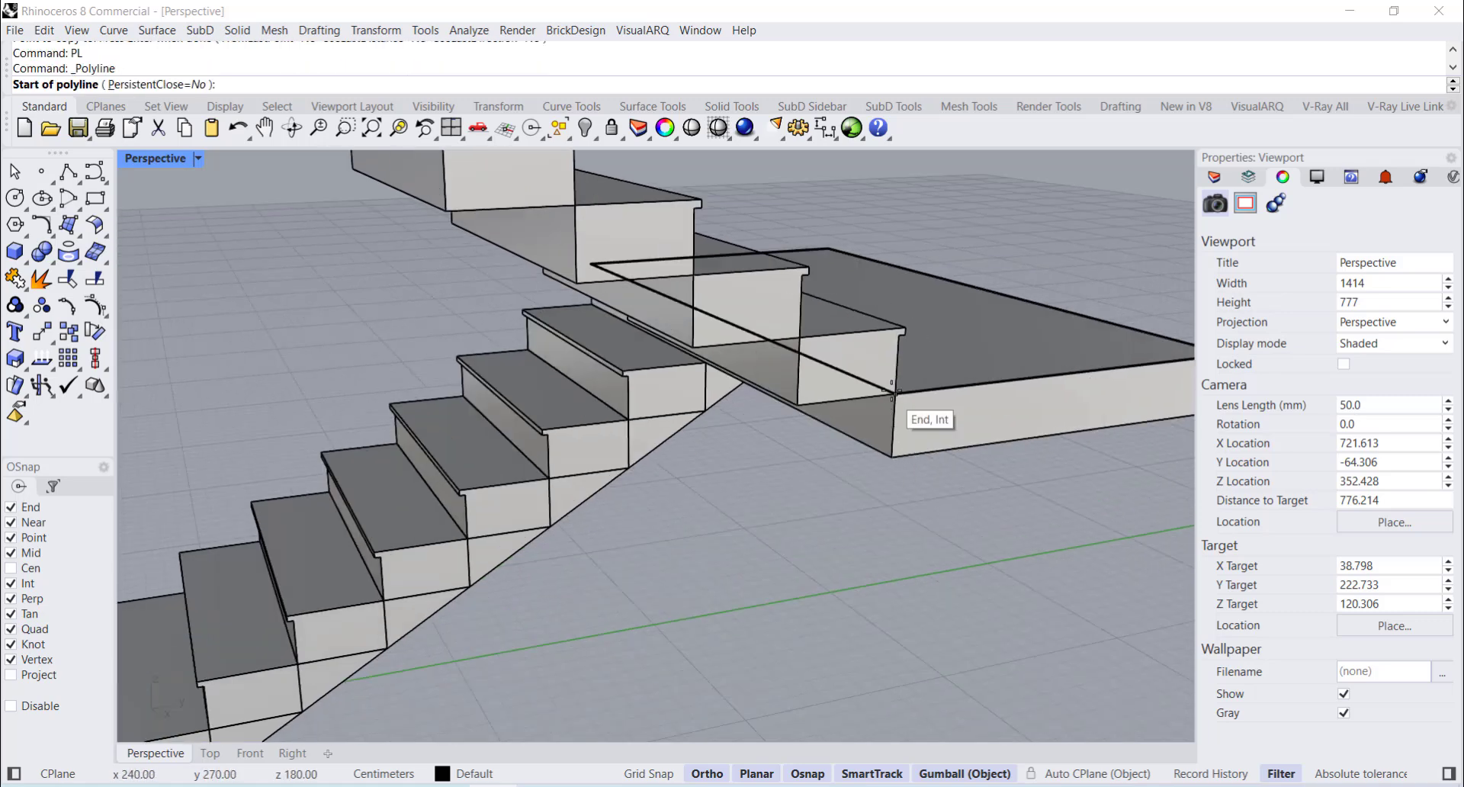
- Extrude an upper-flight support, ArrayLinear it with Number=10, add the top landing Box and switch to Top view
left_click(892, 382)
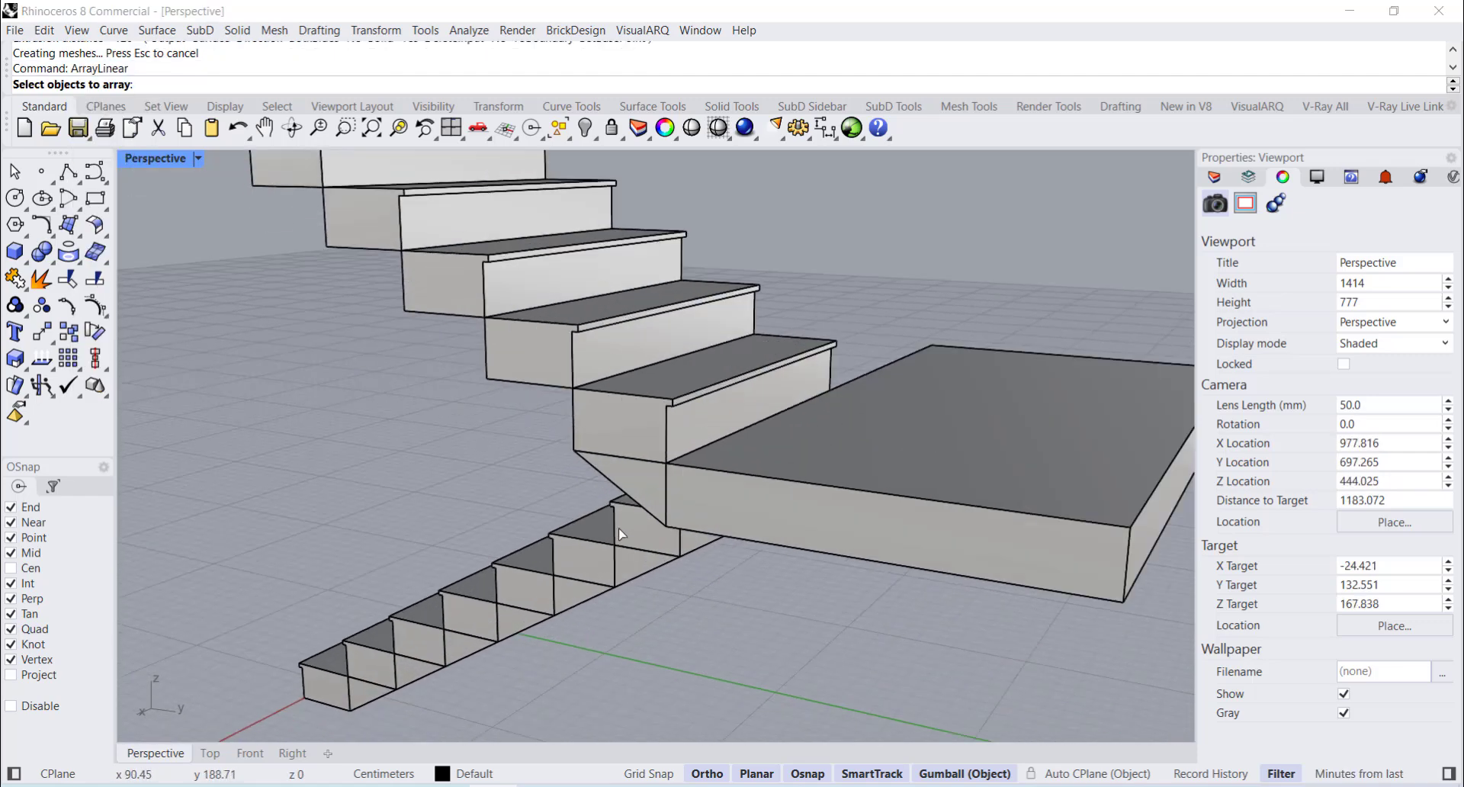
left_click(734, 523)
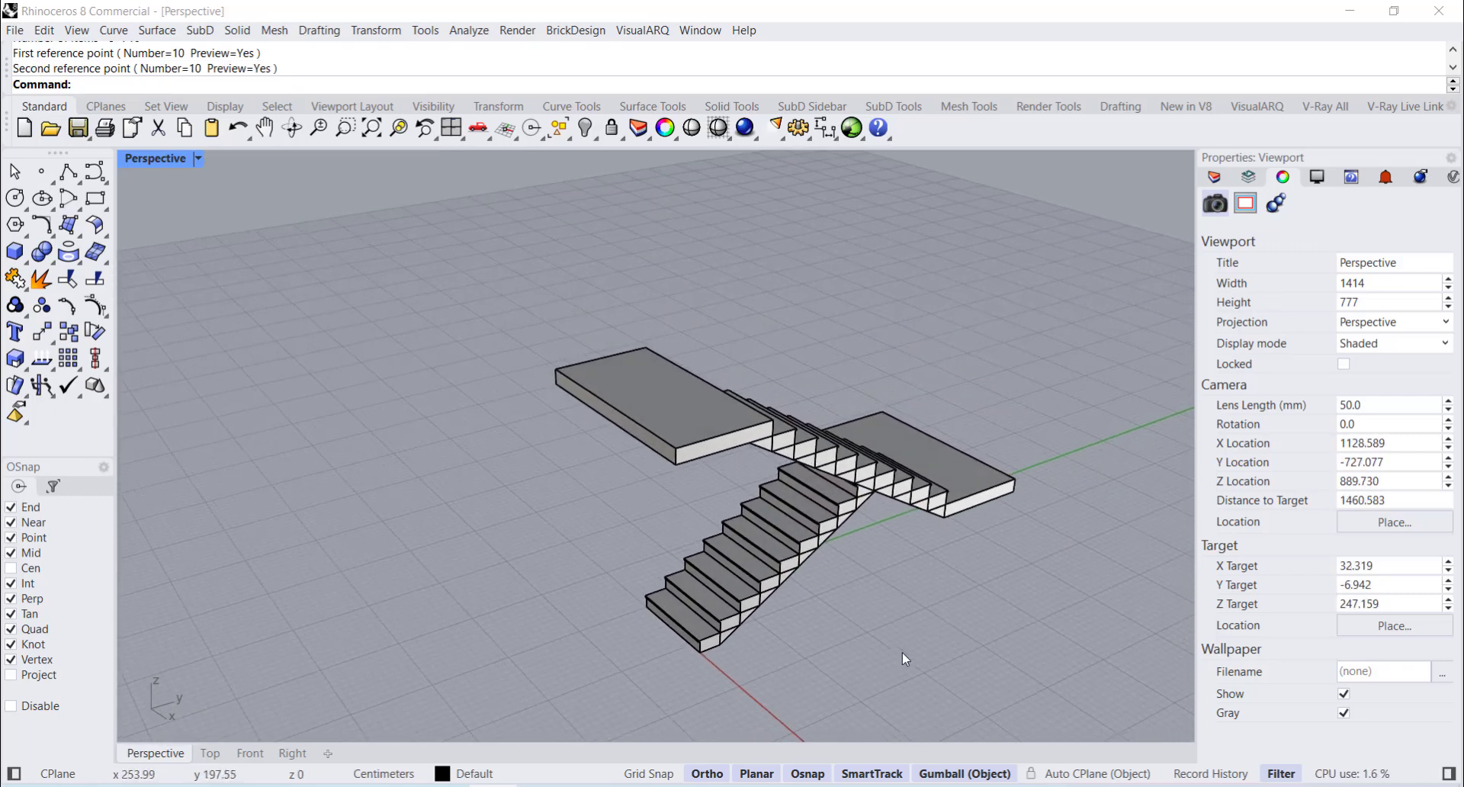
left_click(209, 752)
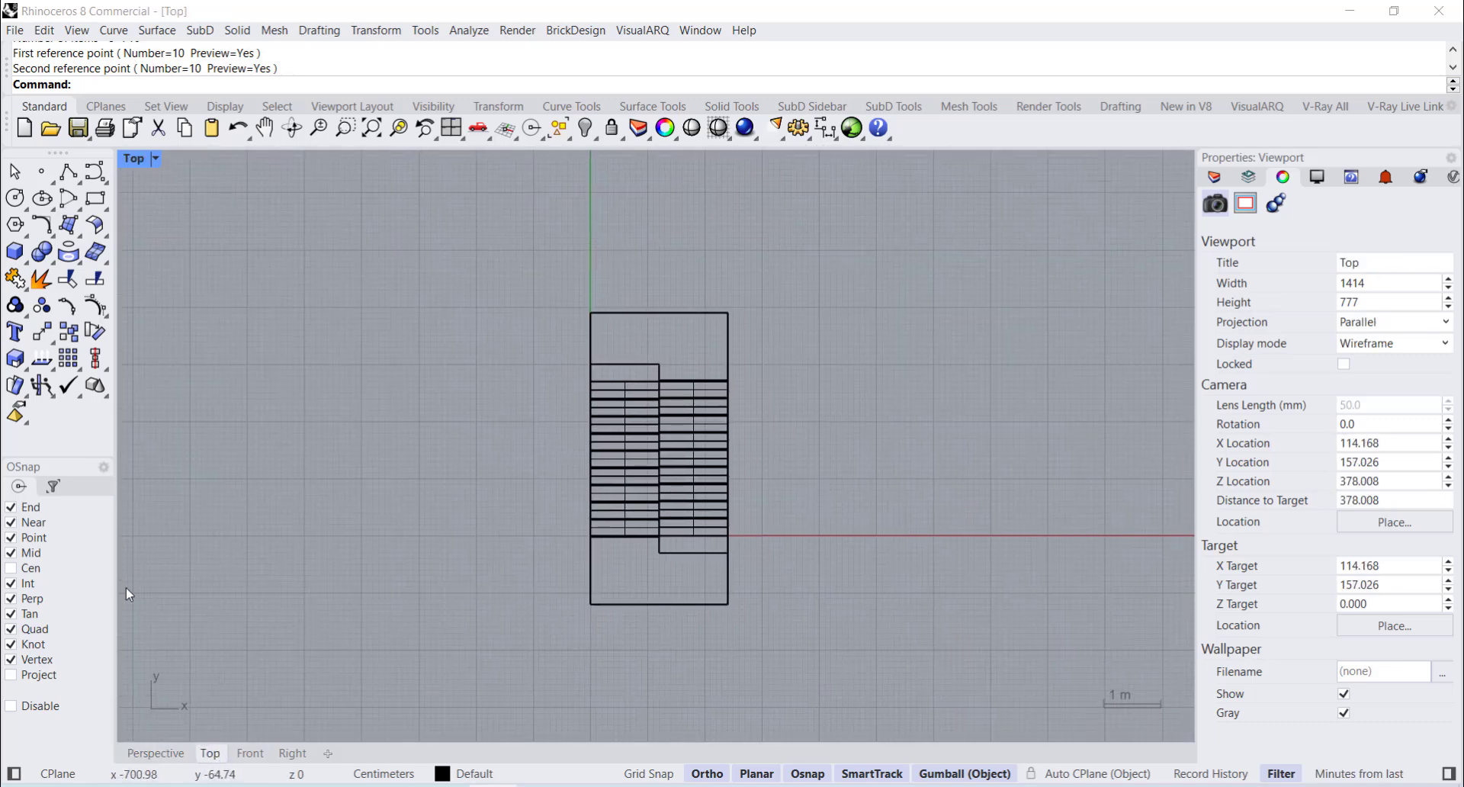
- Draw the L-shaped wall Polyline and run Slab with Distance=20 to raise the two walls
type("PL")
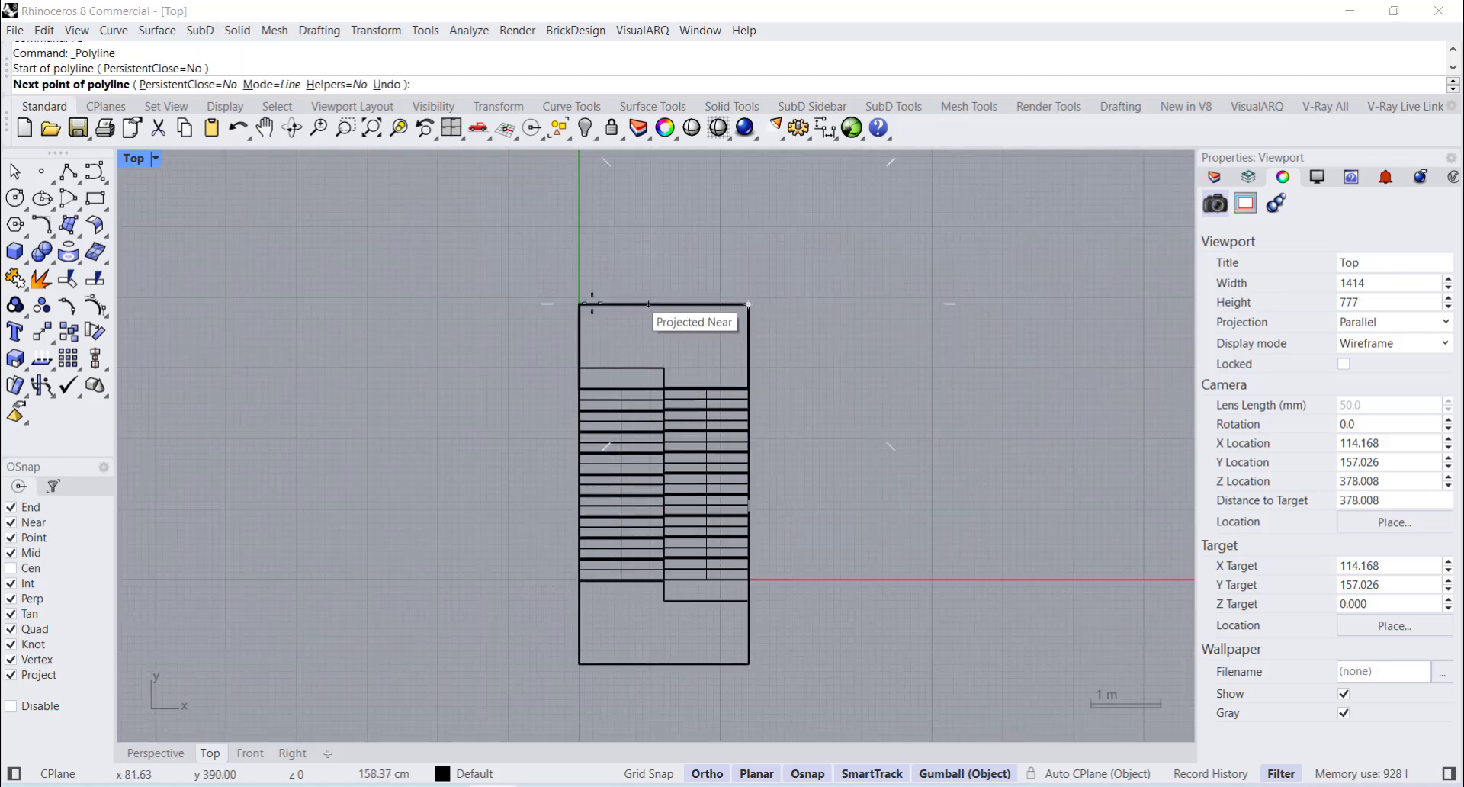
left_click(578, 659)
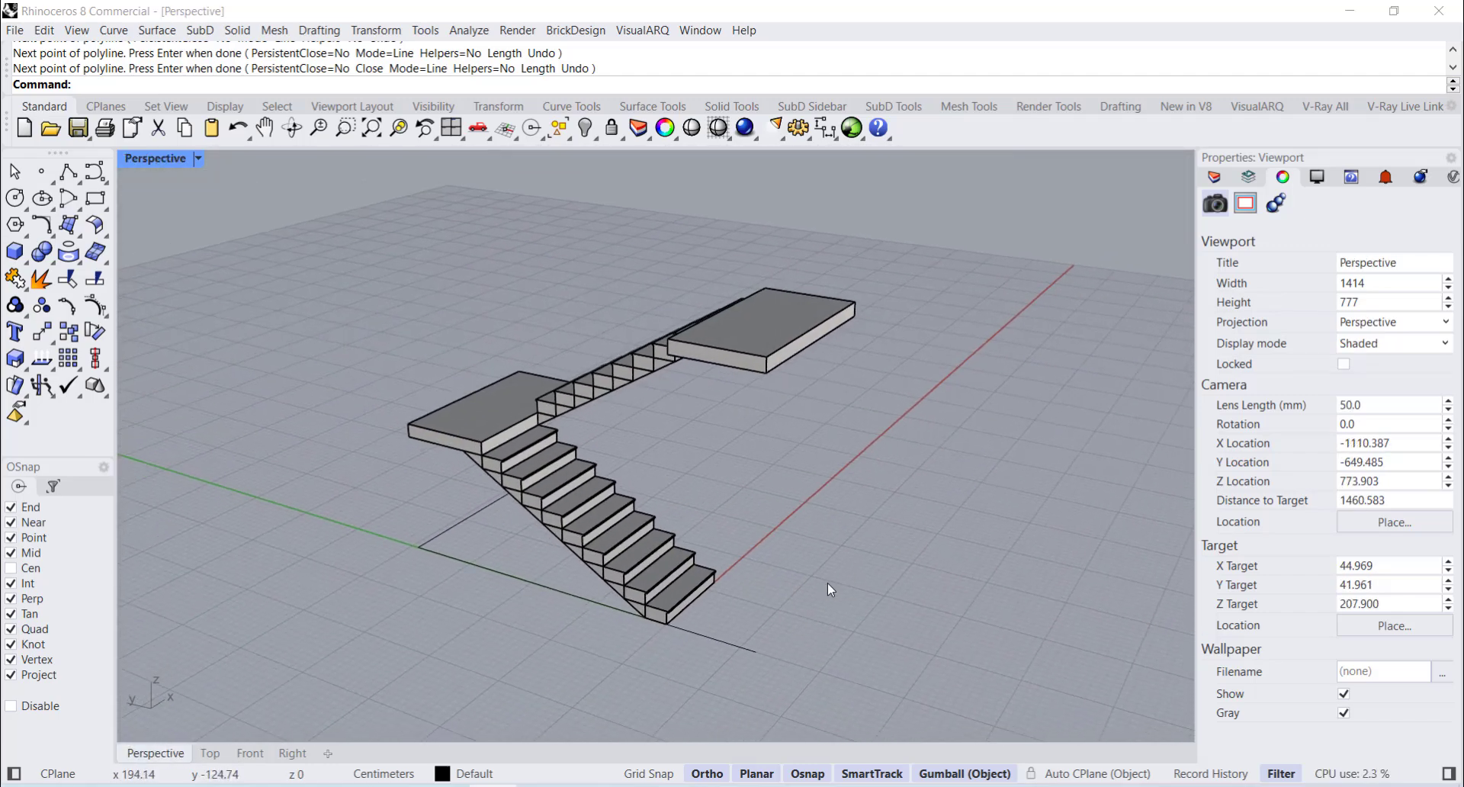
mouse_move(366, 610)
type("20")
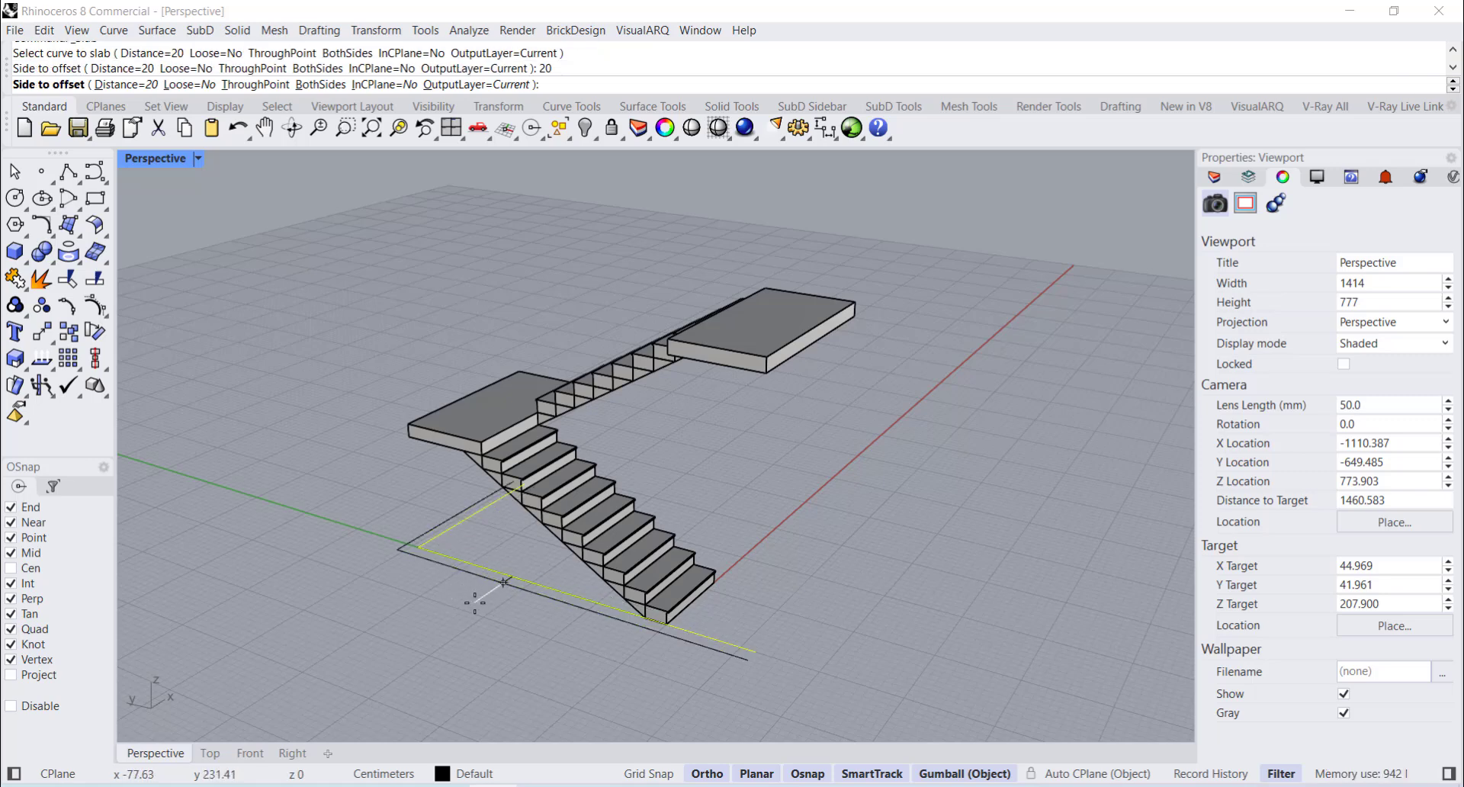
left_click(767, 357)
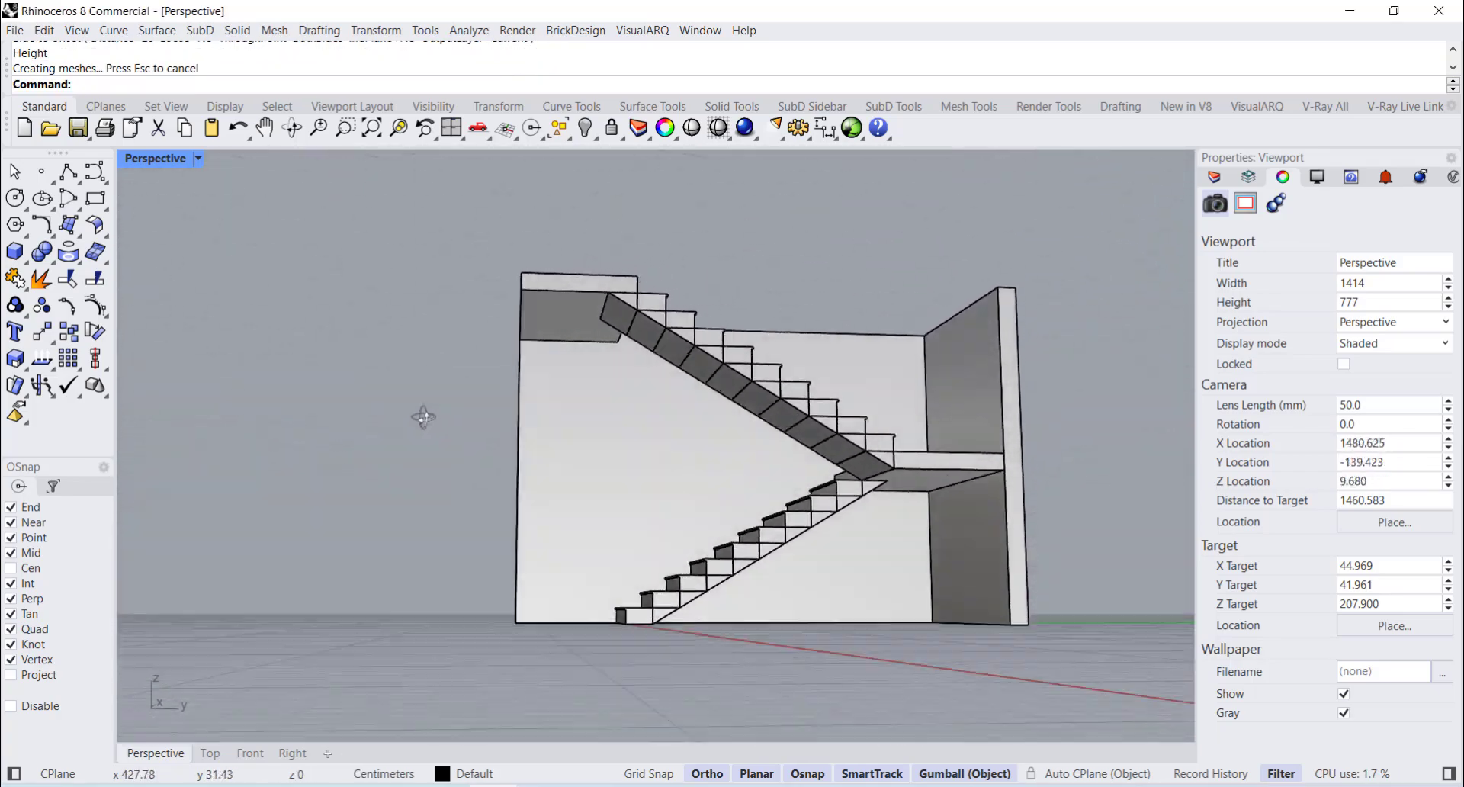
left_click_drag(422, 416, 906, 600)
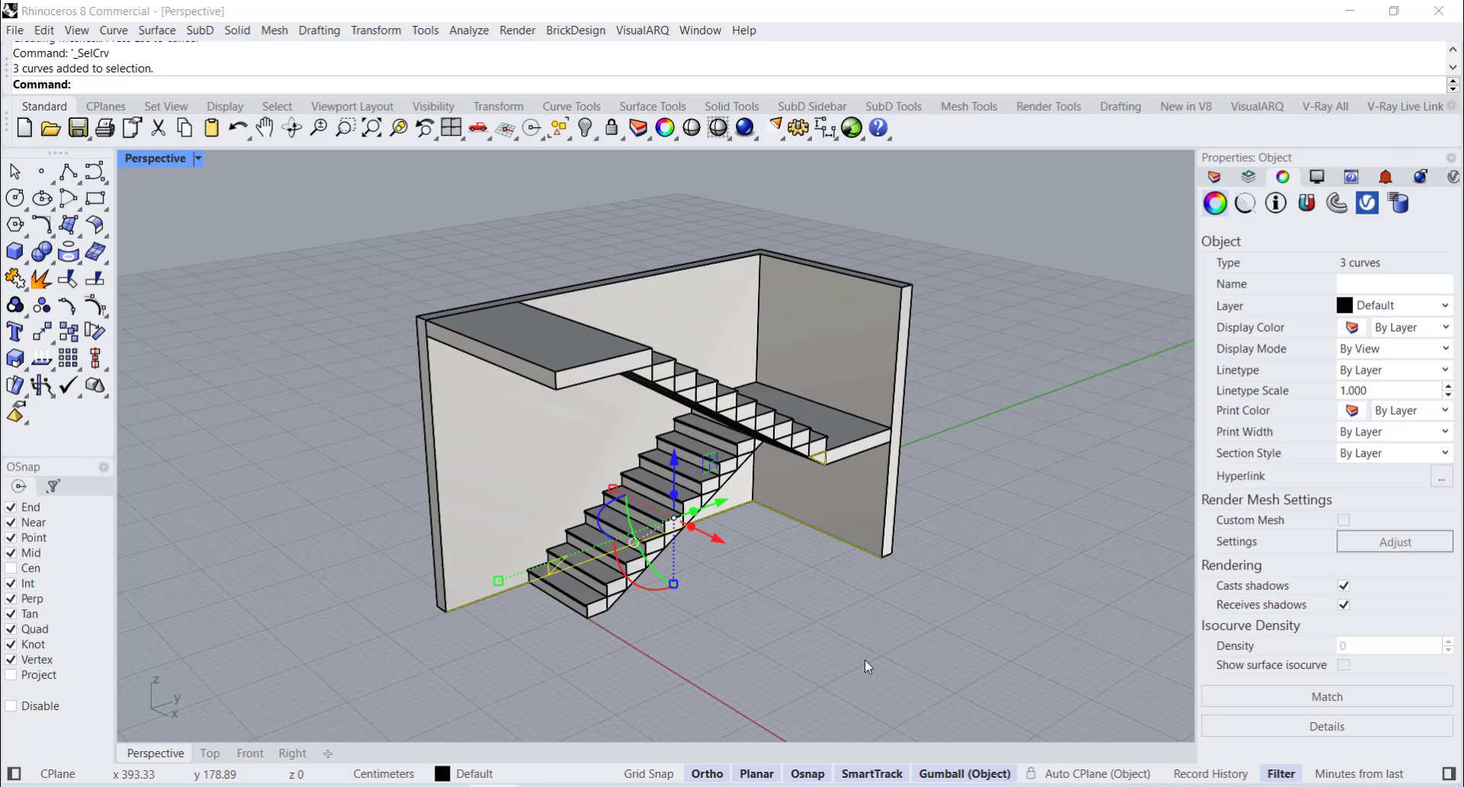
- Delete the leftover outline curves and view the staircase in Monochrome from a raised corner
key("Delete")
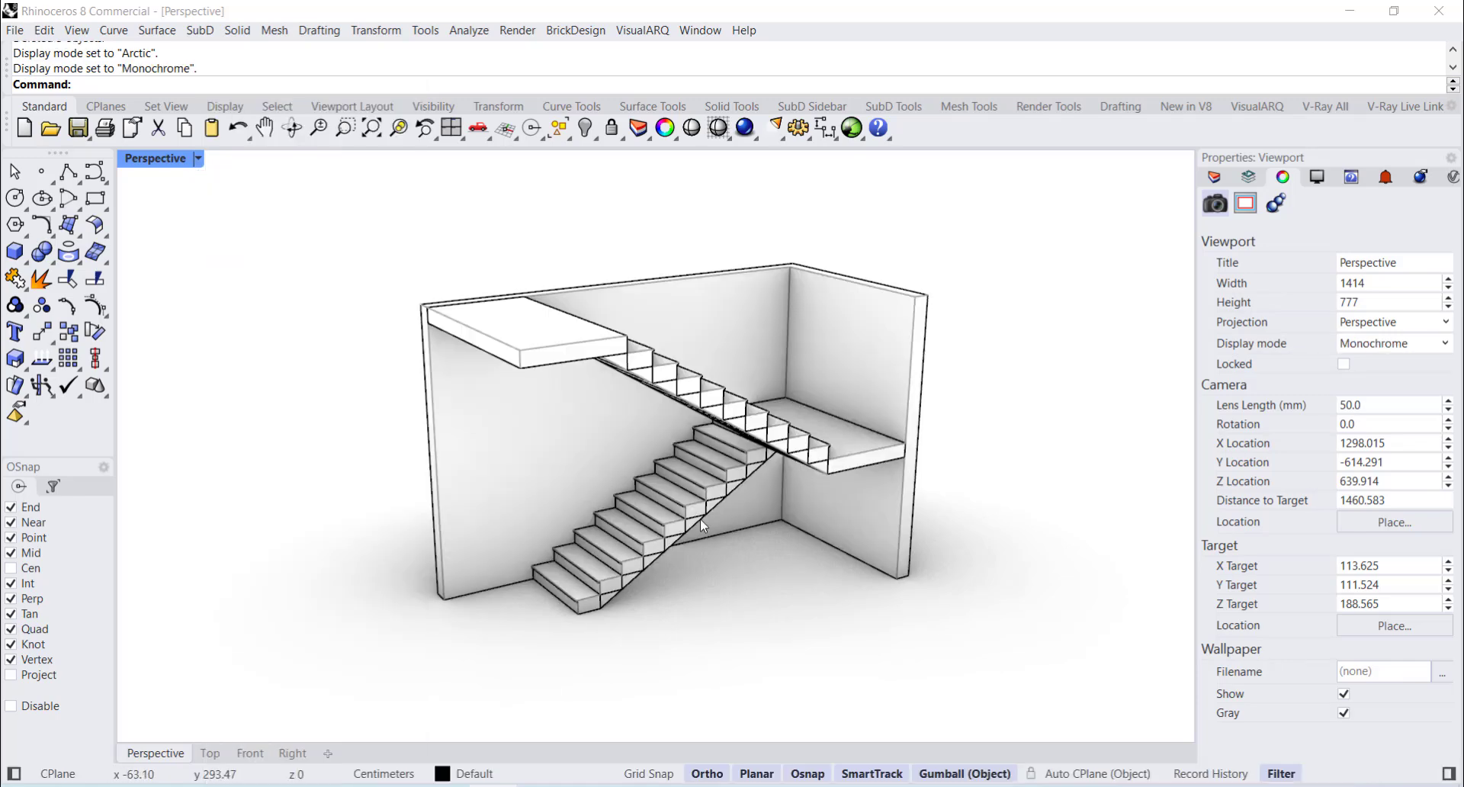
left_click_drag(700, 524, 863, 536)
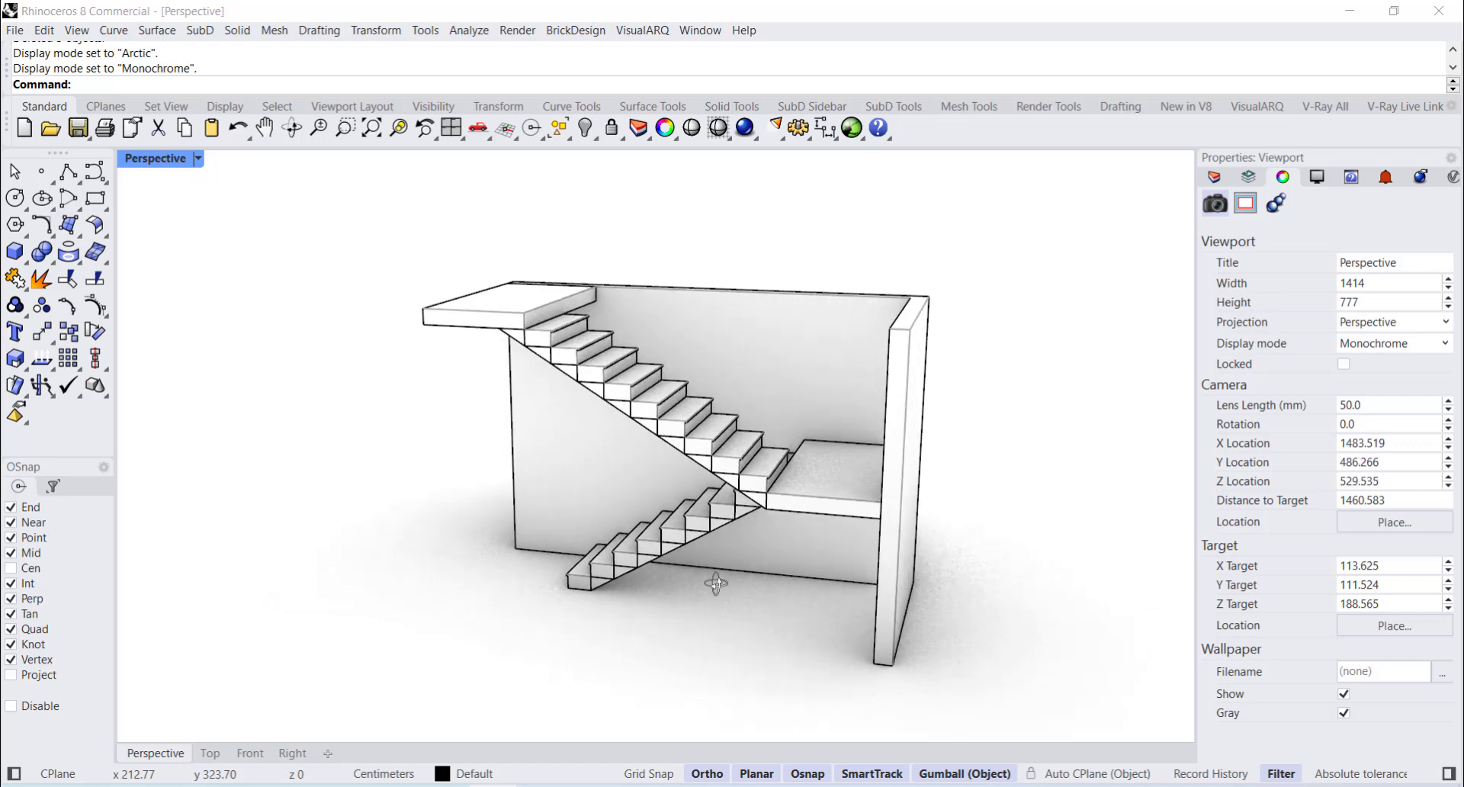
left_click_drag(714, 584, 863, 610)
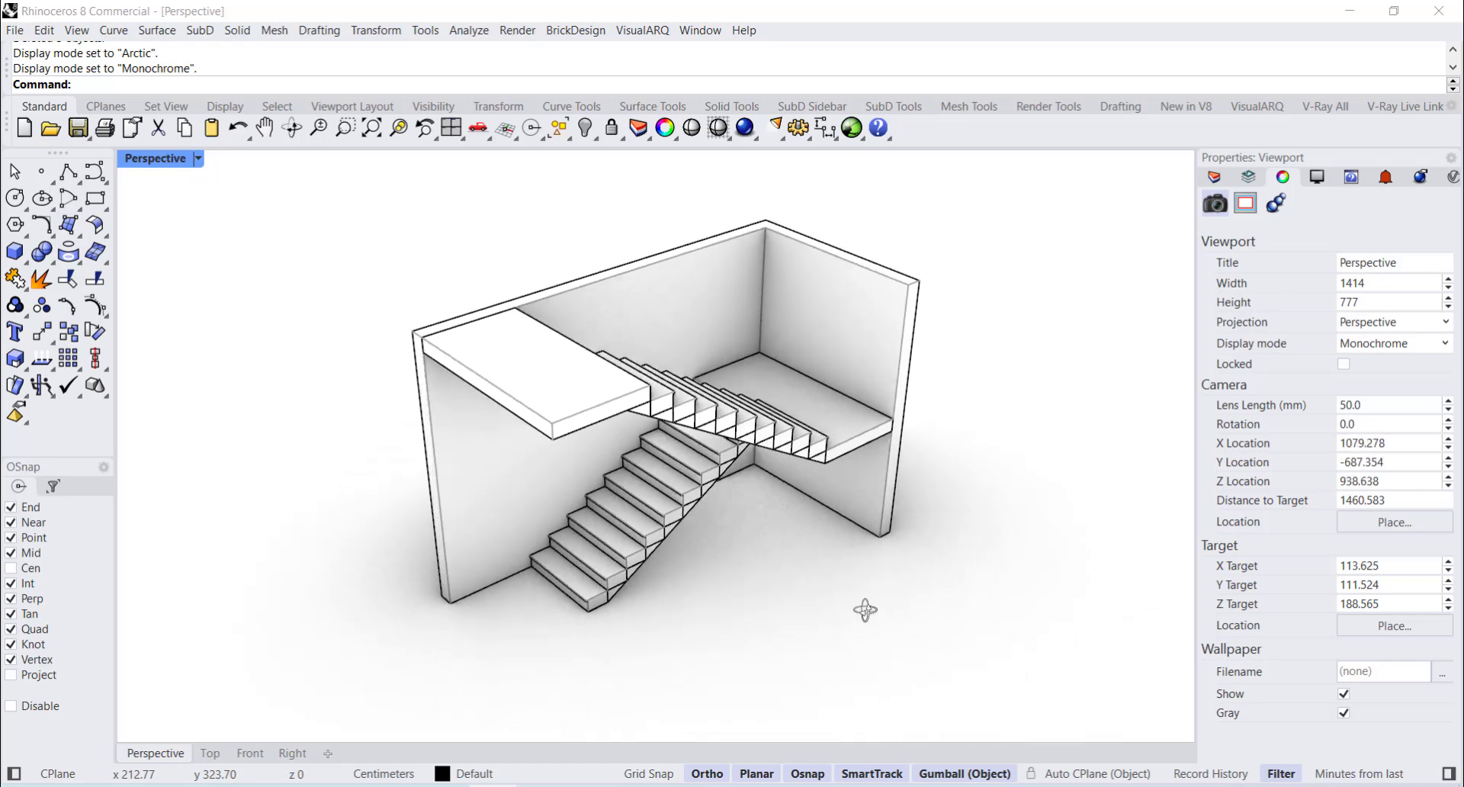